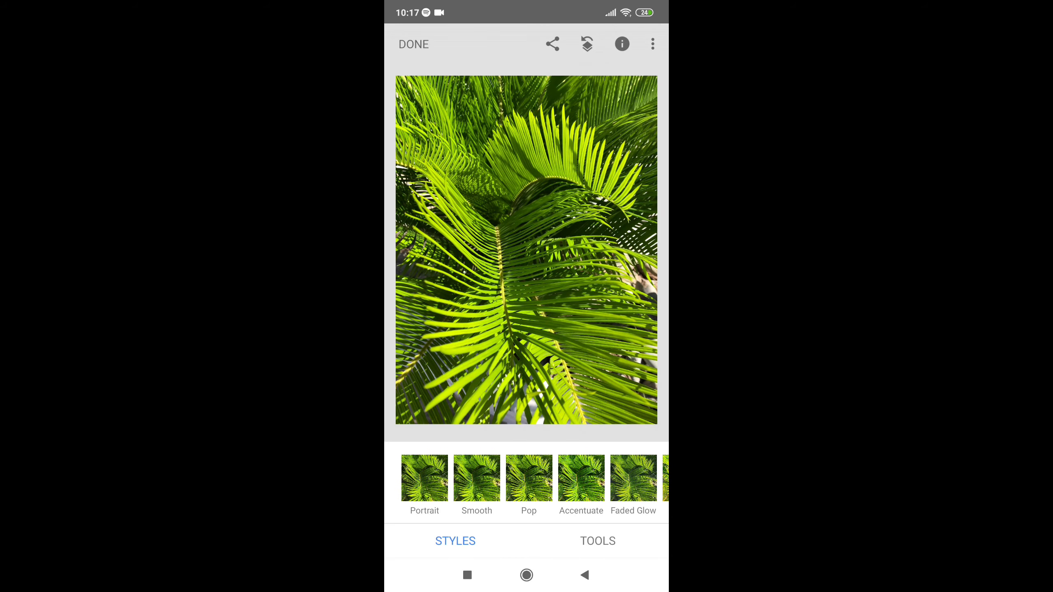
Step: Tune the palm photo to Brightness +19, Contrast +7, Saturation +6 and Warmth +22
left_click(598, 541)
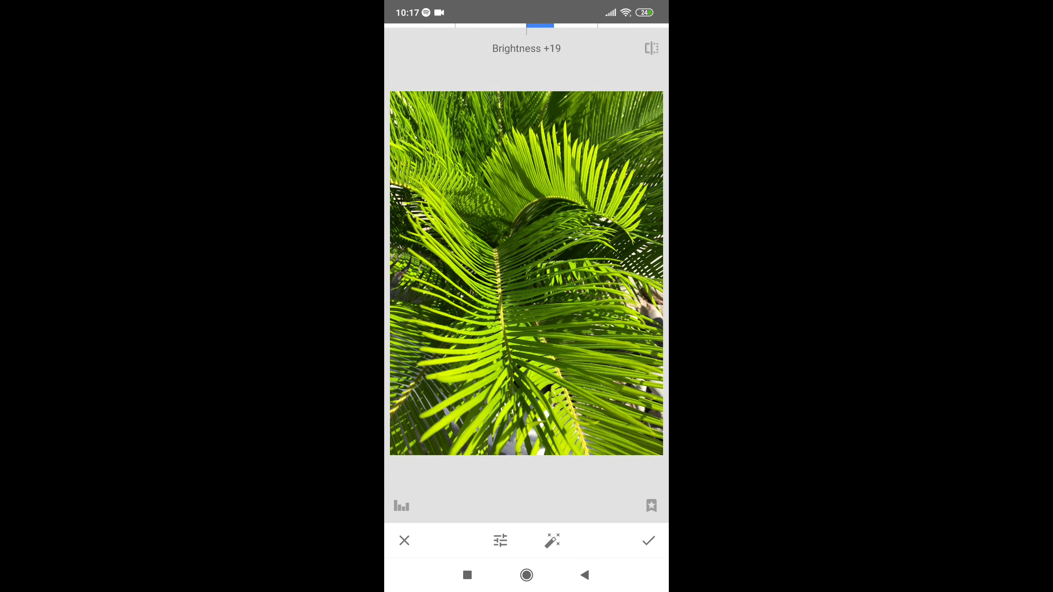
left_click_drag(540, 28, 529, 28)
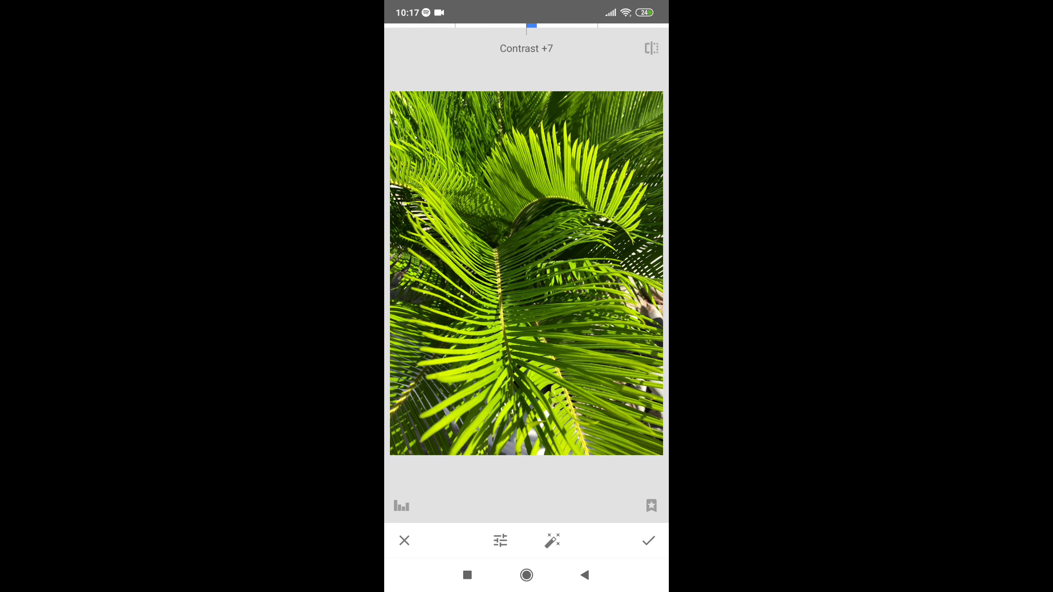
left_click(500, 540)
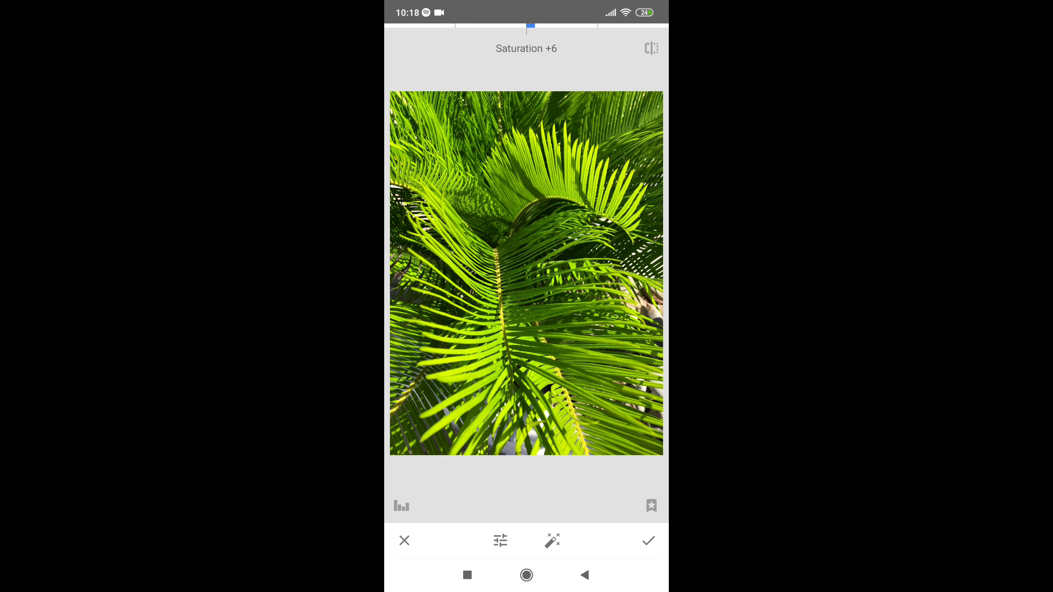
left_click_drag(531, 24, 537, 25)
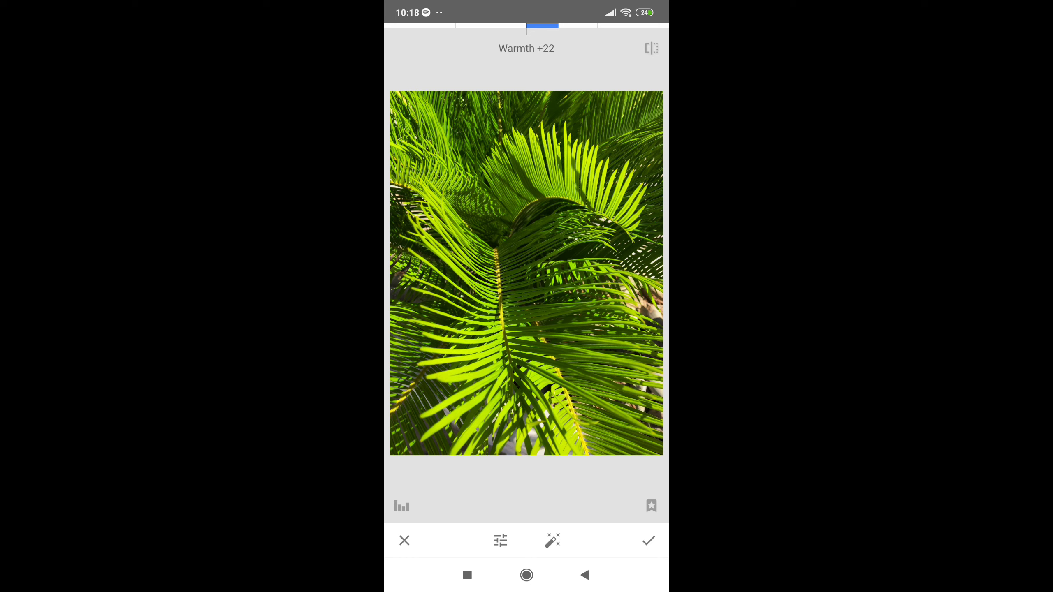
left_click(649, 542)
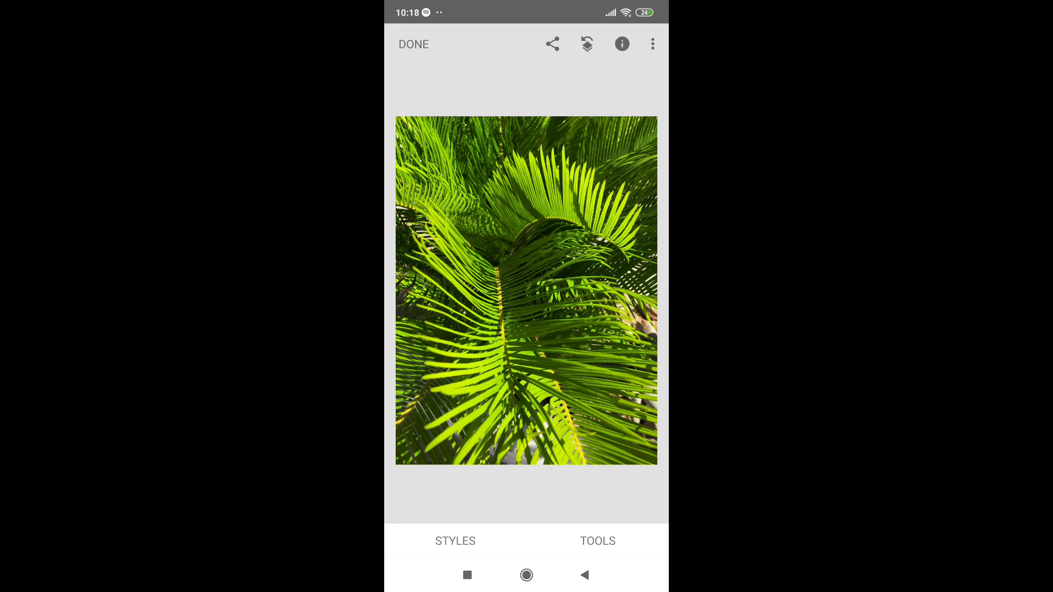
Step: Preview the Grainy film effect on the palm photo and back out without a style
left_click(597, 541)
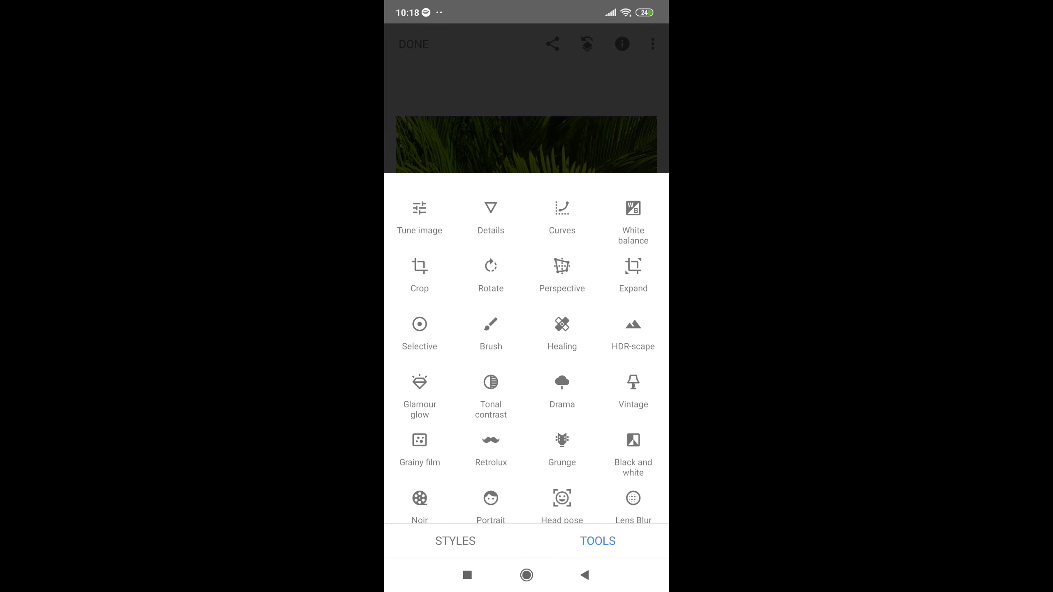
scroll("down", 3)
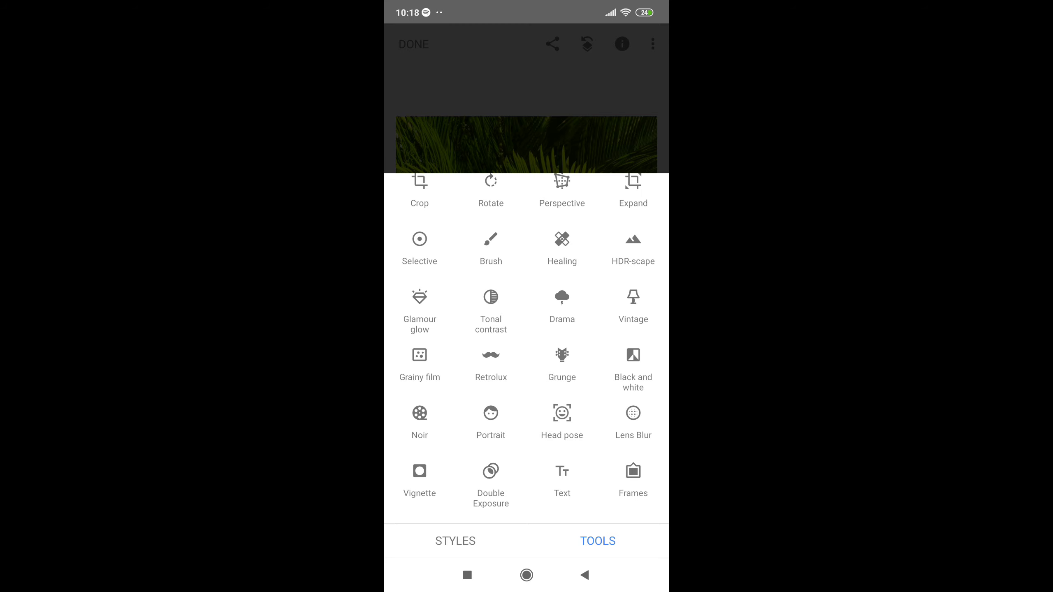
left_click(419, 355)
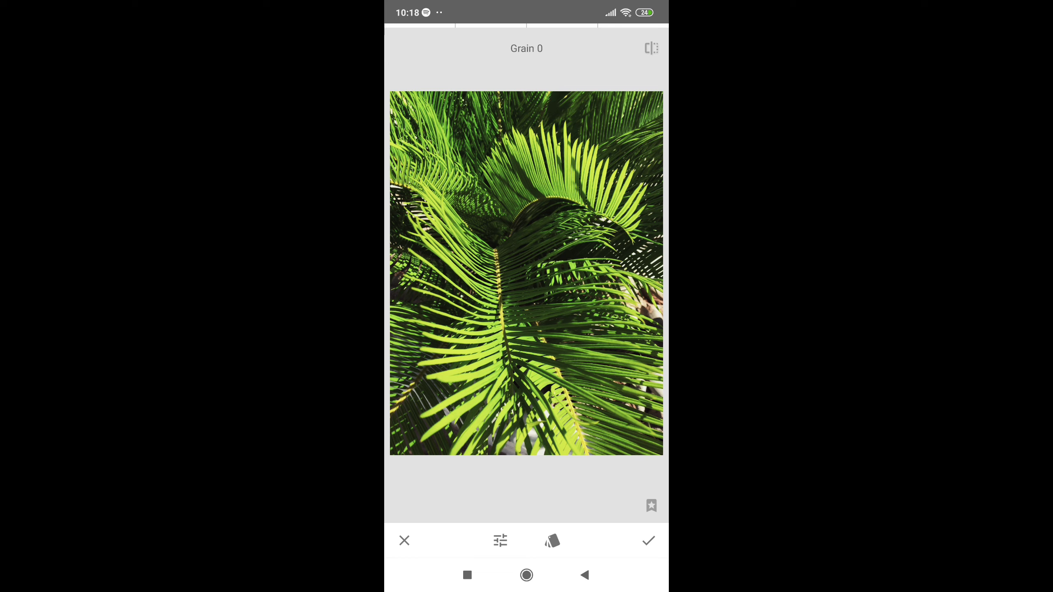
left_click(649, 541)
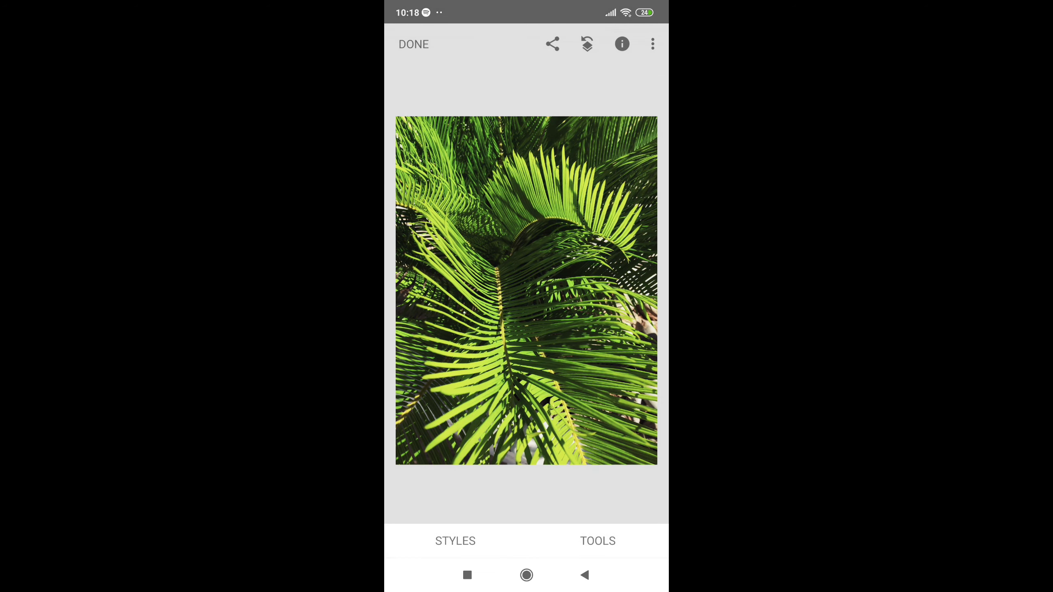
Step: Apply a teal-green Grainy film style with Grain set to 0
left_click(596, 542)
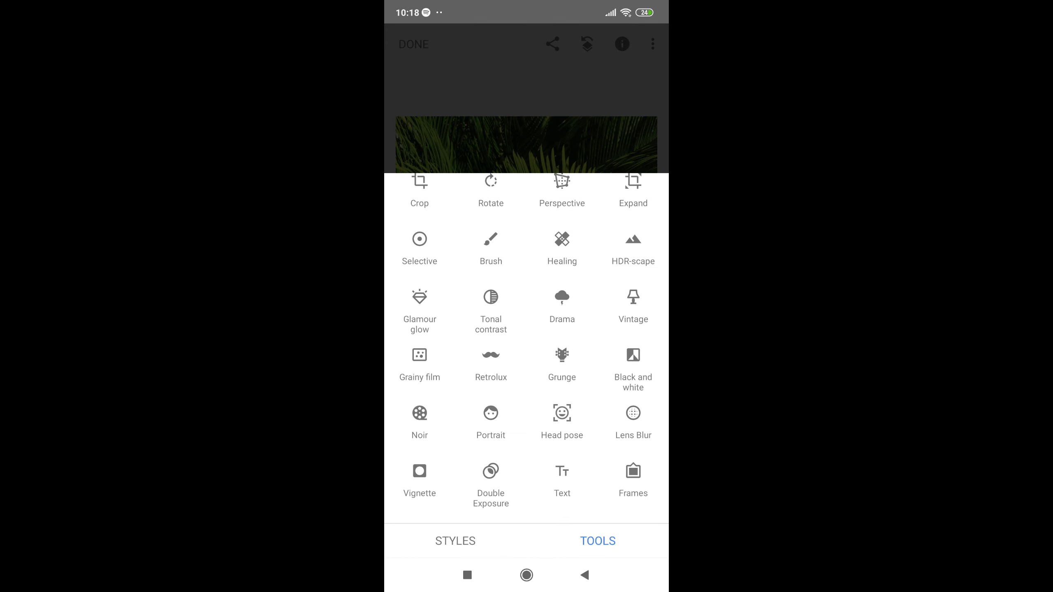
left_click(420, 356)
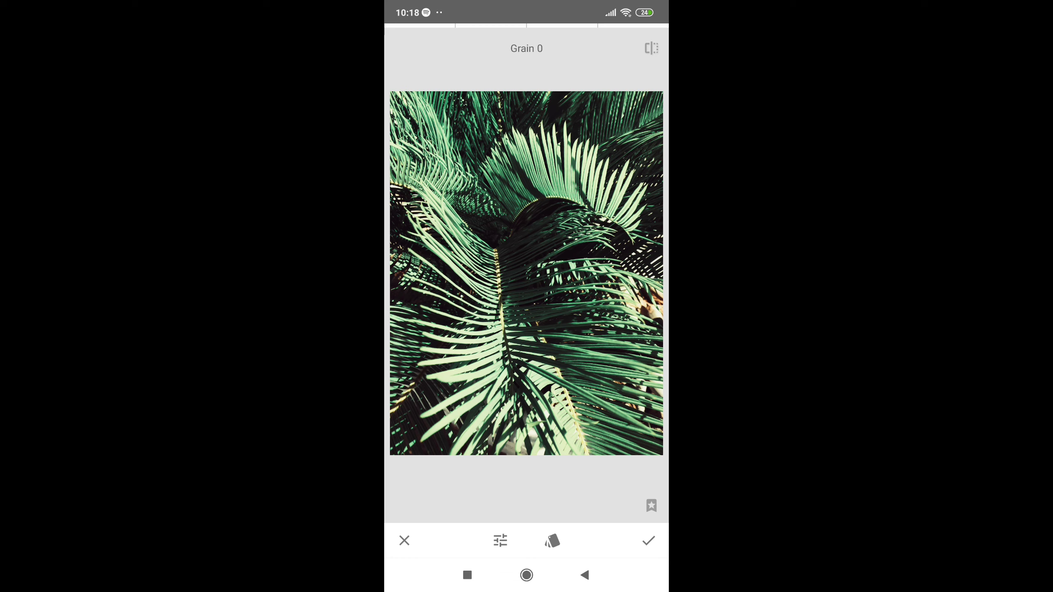
left_click(649, 541)
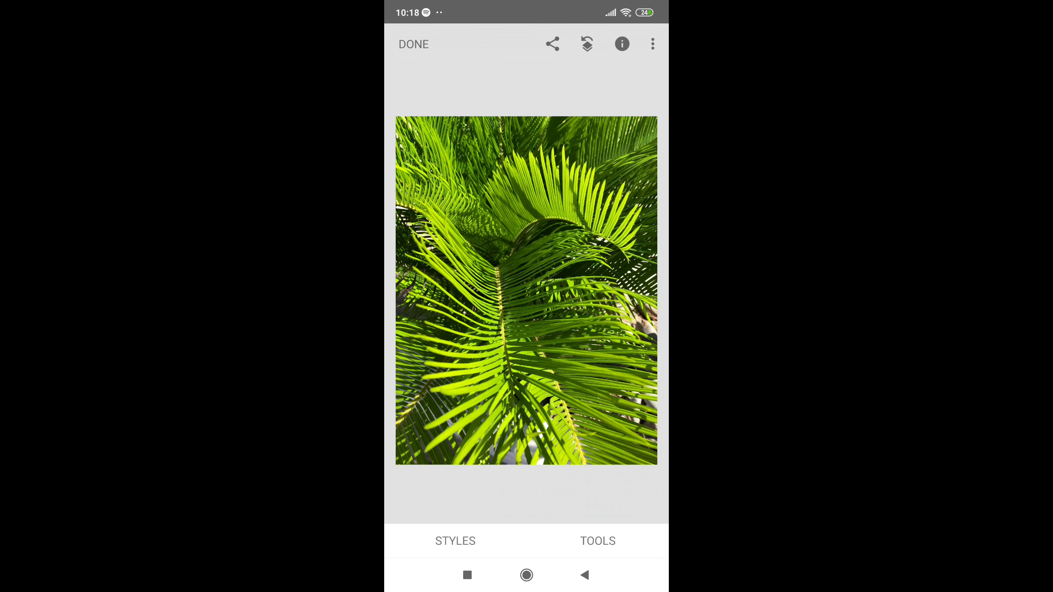
Step: Start a Curves adjustment from the Faded preset
left_click(597, 541)
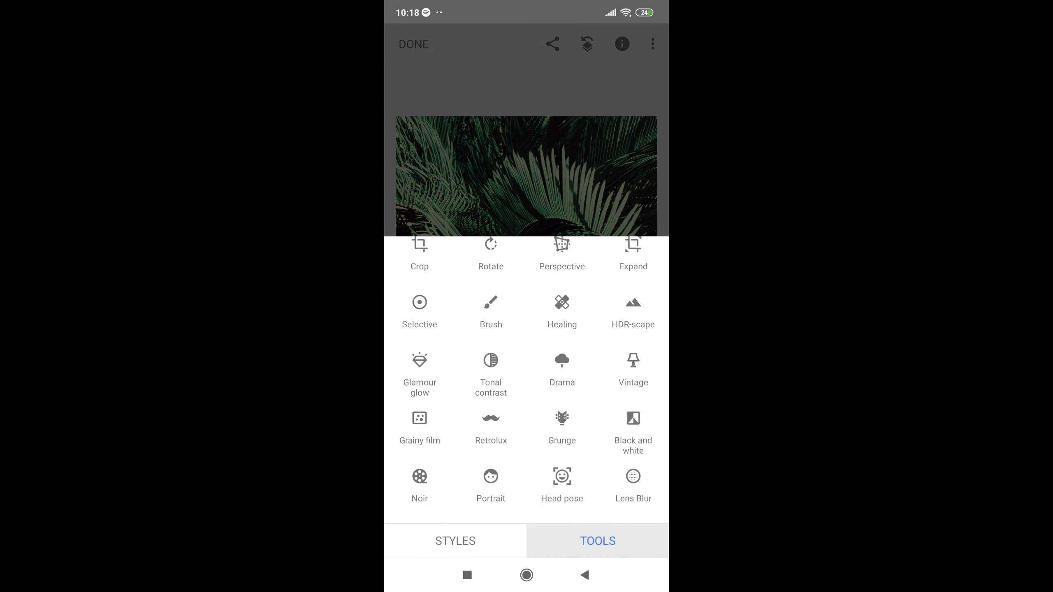
scroll("down", 3)
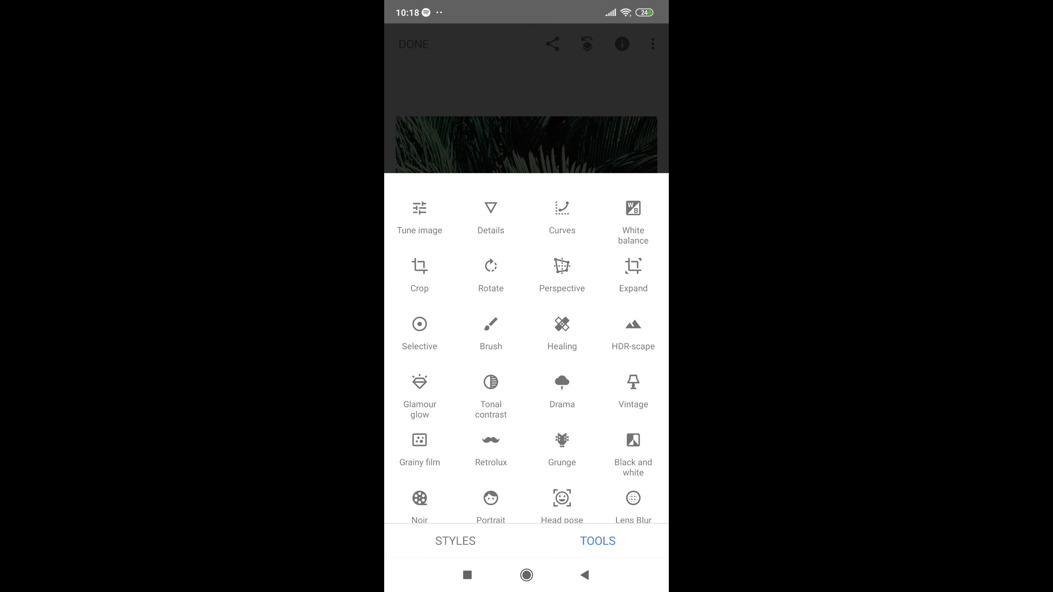
left_click(561, 208)
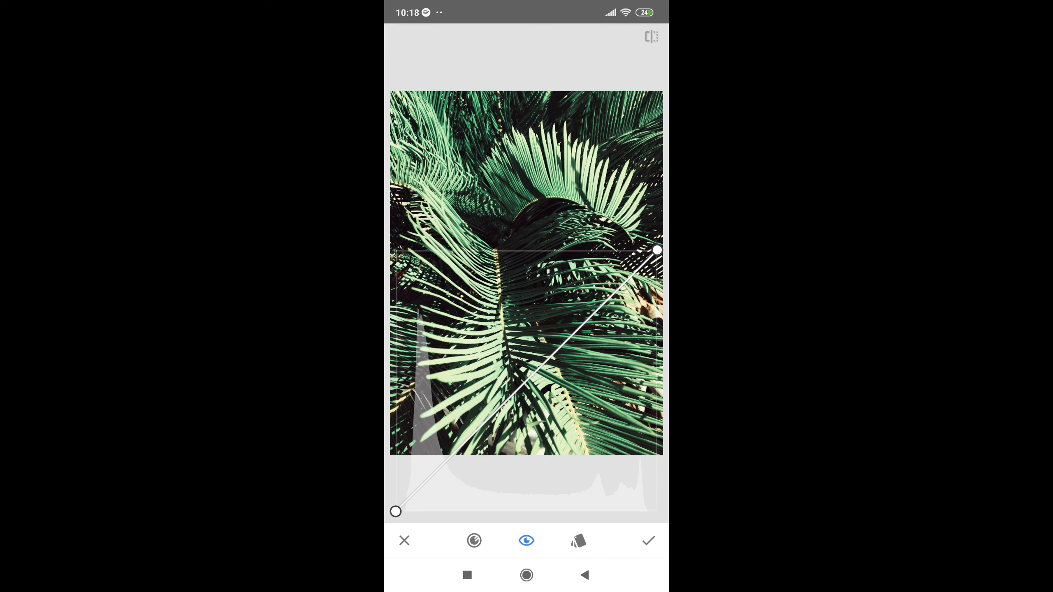
left_click(579, 541)
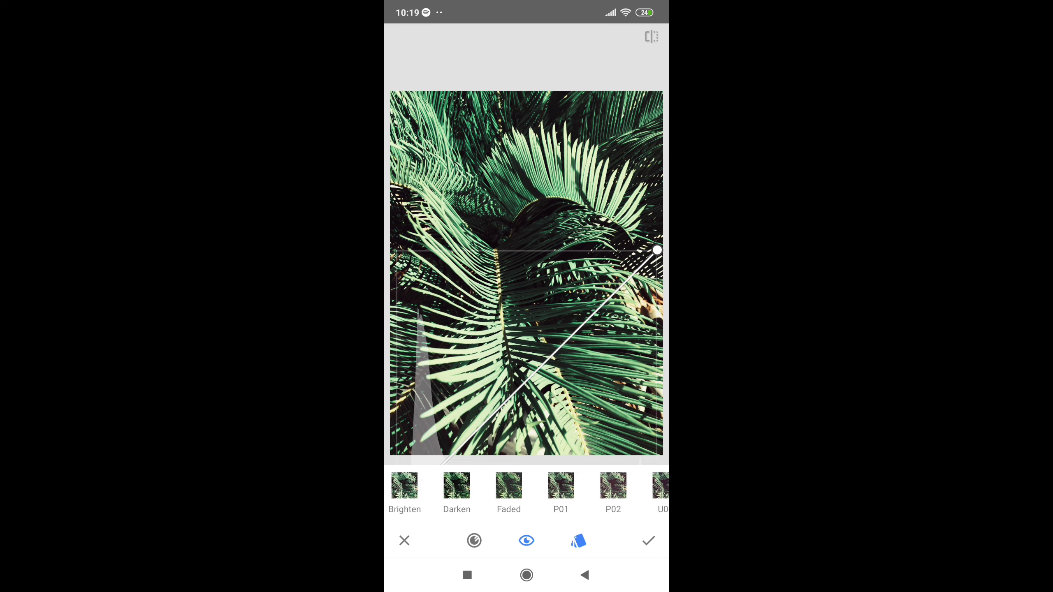
left_click(509, 489)
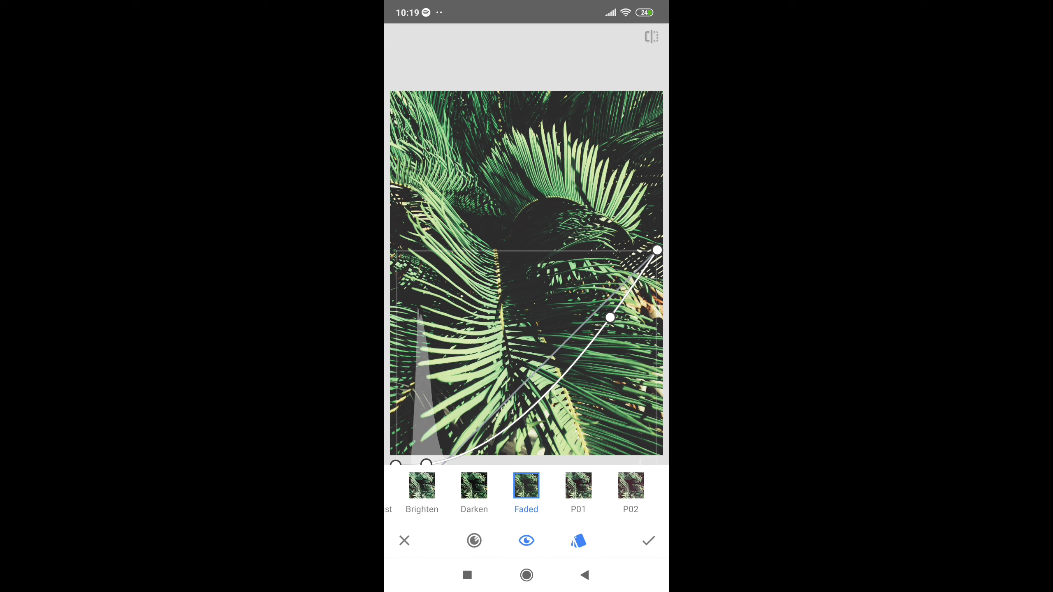
Step: Pull the black and shadow points down and right to crush the shadows, then apply
left_click_drag(609, 317, 598, 320)
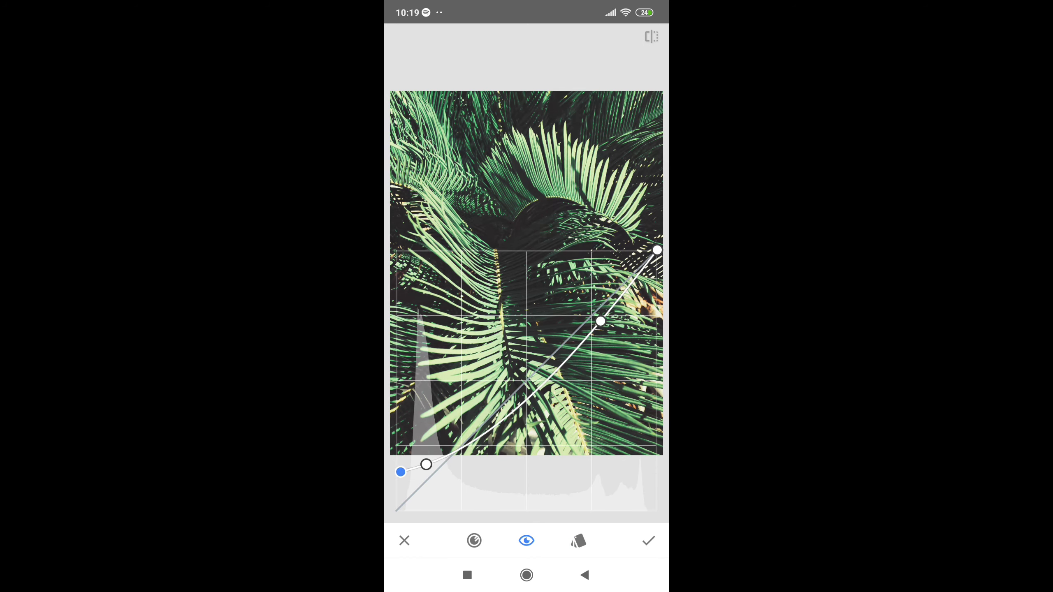
left_click_drag(427, 464, 438, 464)
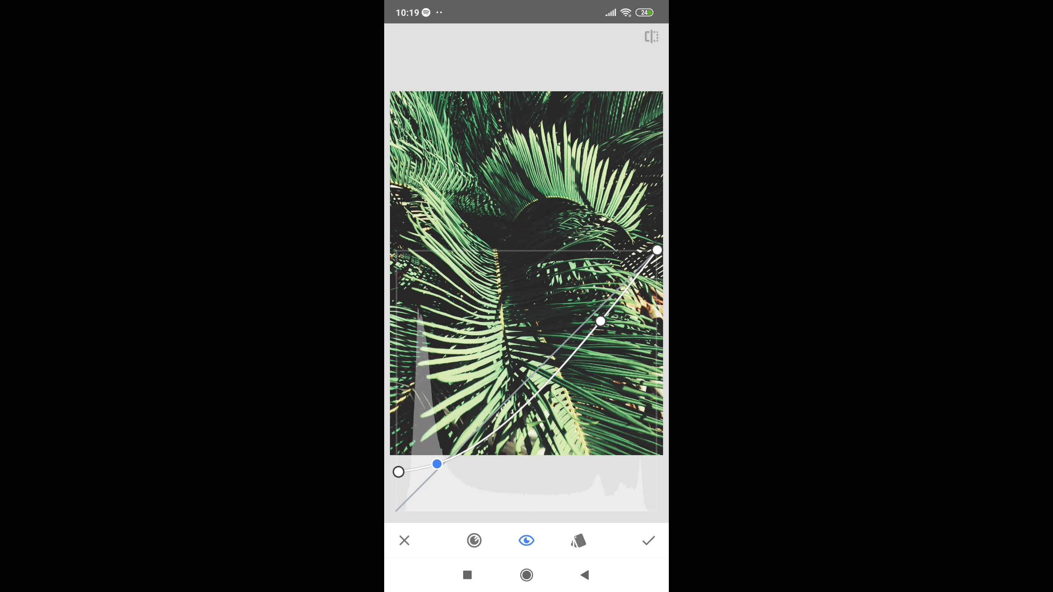
left_click(649, 541)
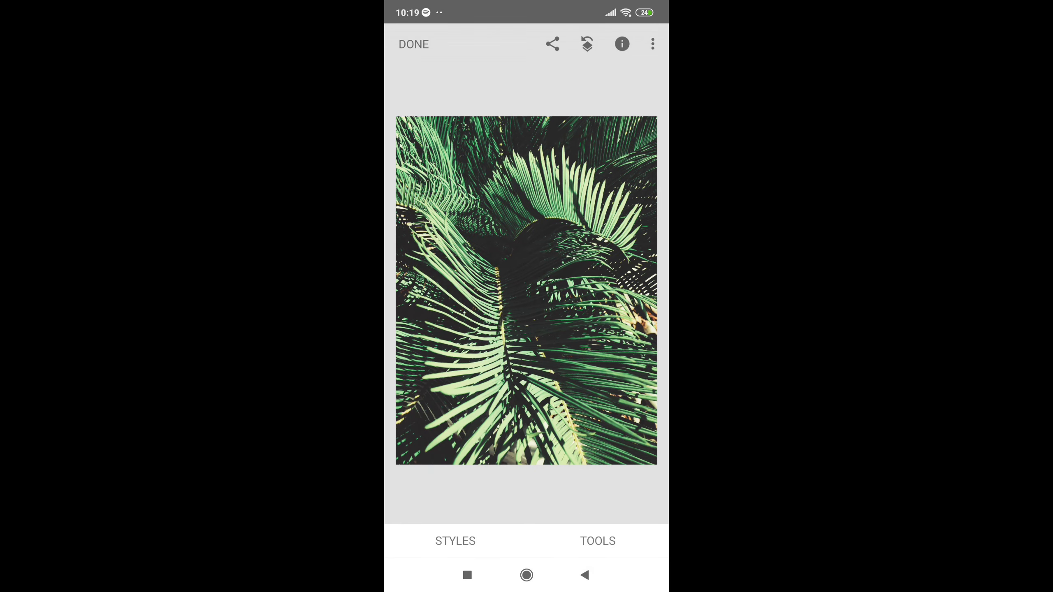
Step: Apply a dark Vintage style at Style strength +97 with Saturation -40
left_click(597, 542)
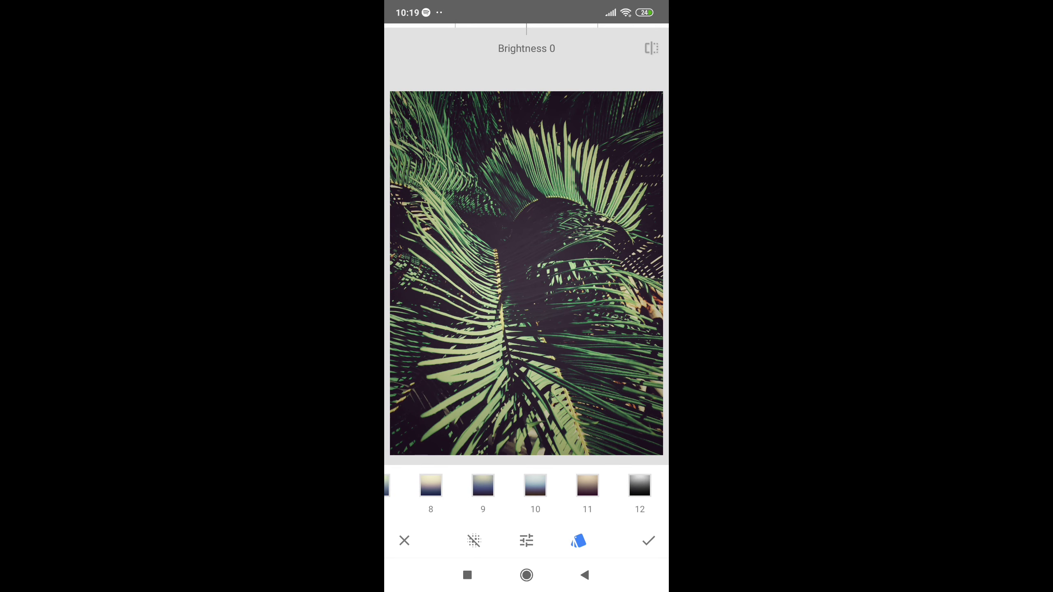
left_click(526, 540)
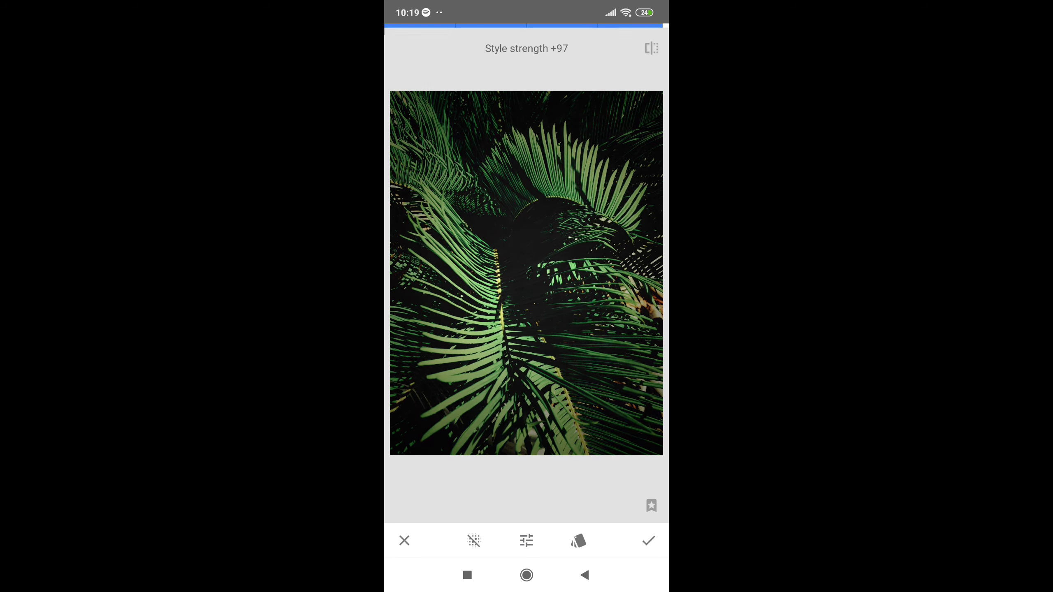
left_click(527, 540)
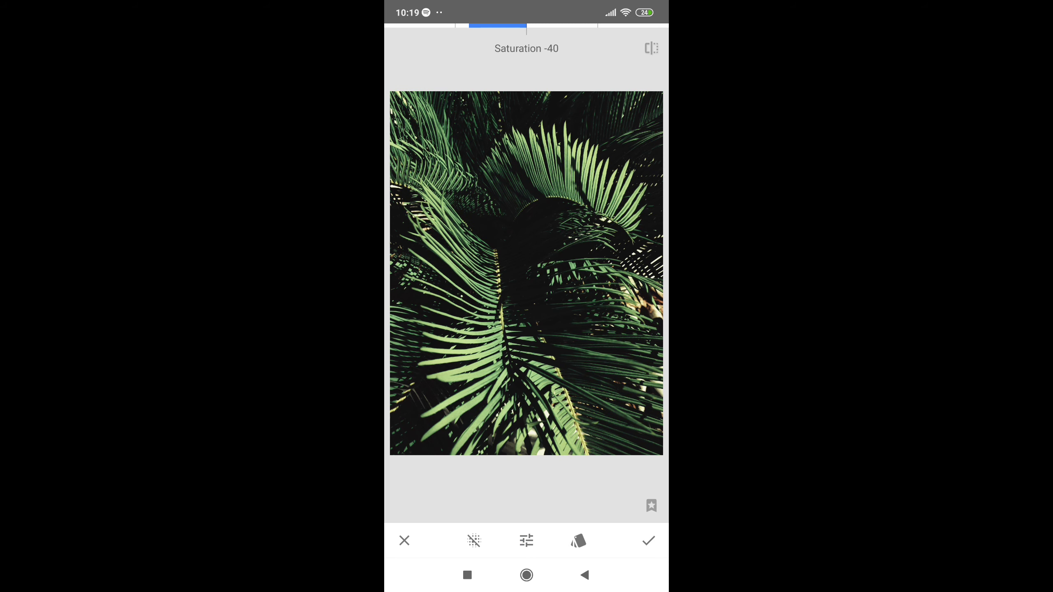
left_click(648, 542)
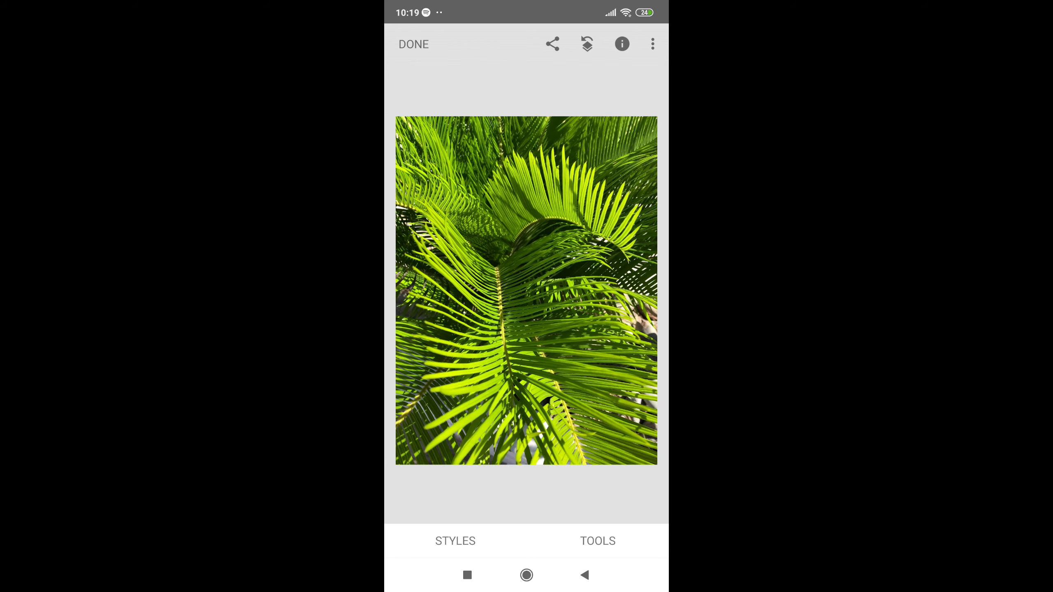